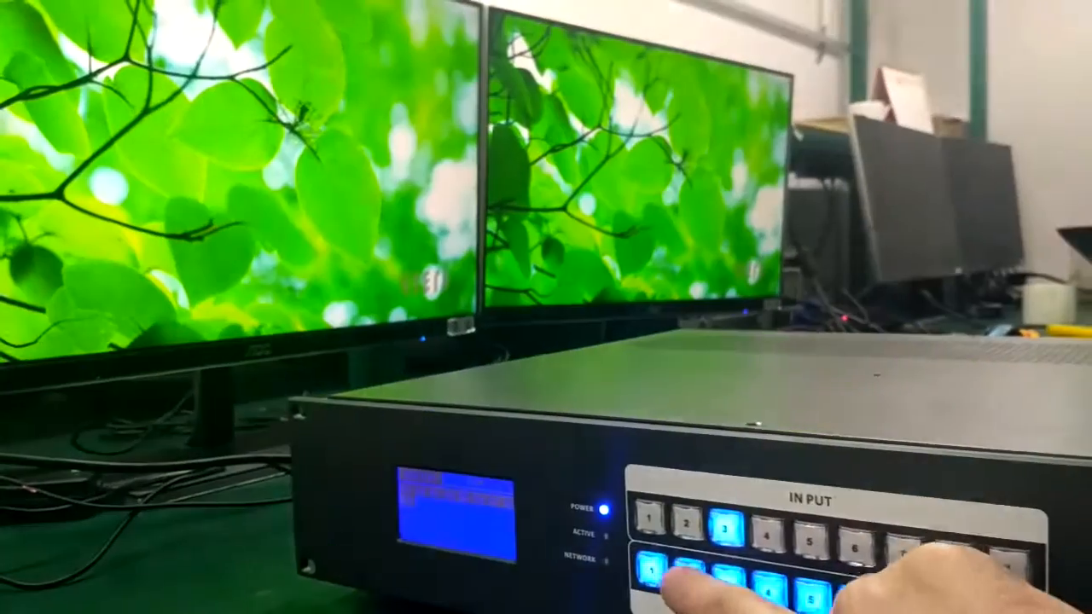
# Step: Reassign inputs so the right monitor shows the Irish pub then crystal glass video, left monitor dark
pyautogui.click(685, 517)
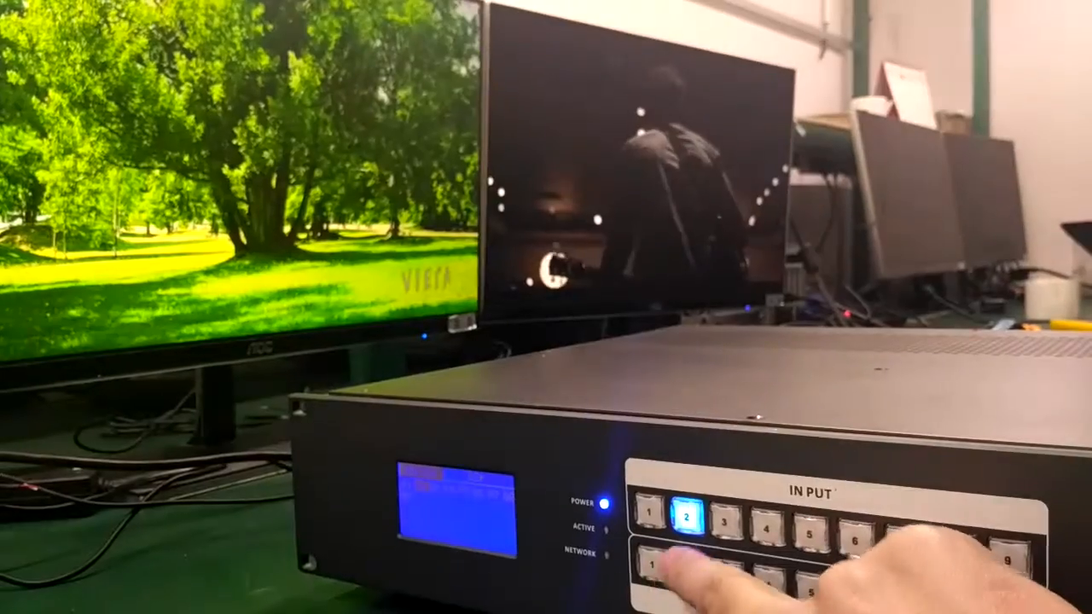
pyautogui.click(651, 566)
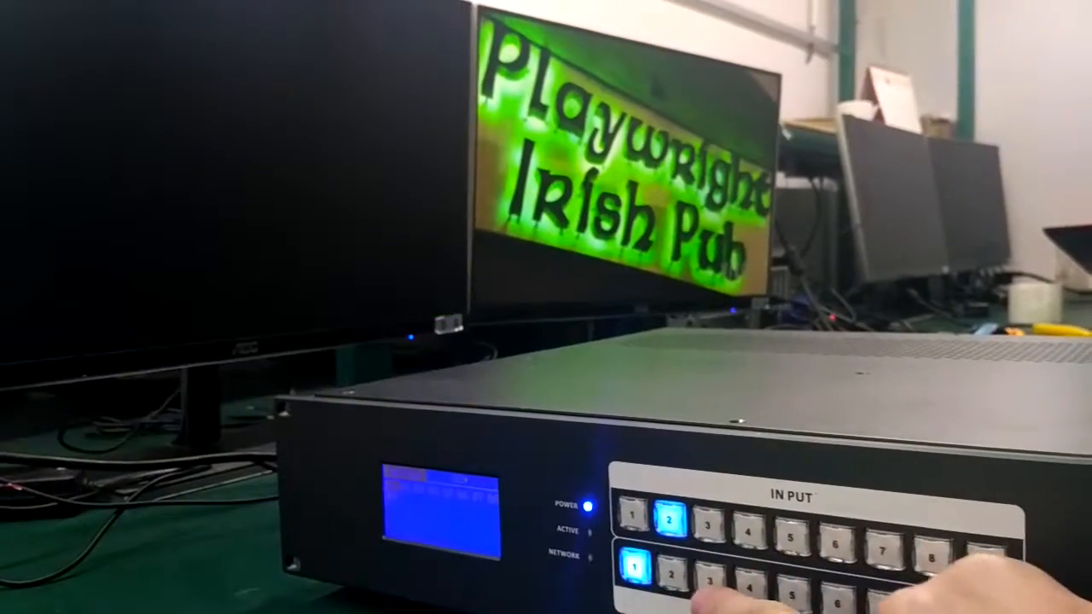
pyautogui.click(713, 515)
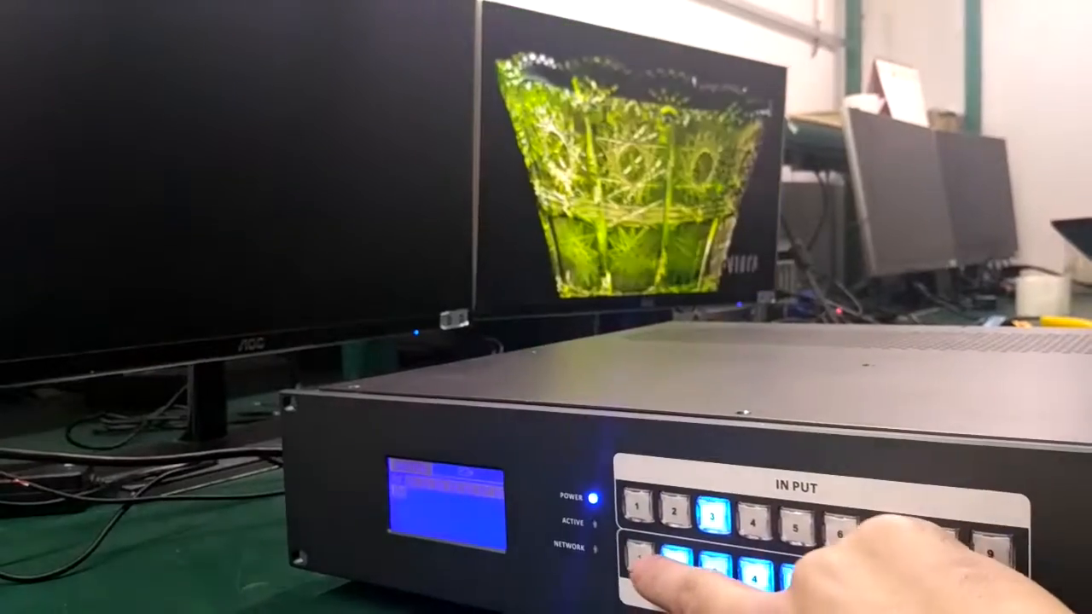